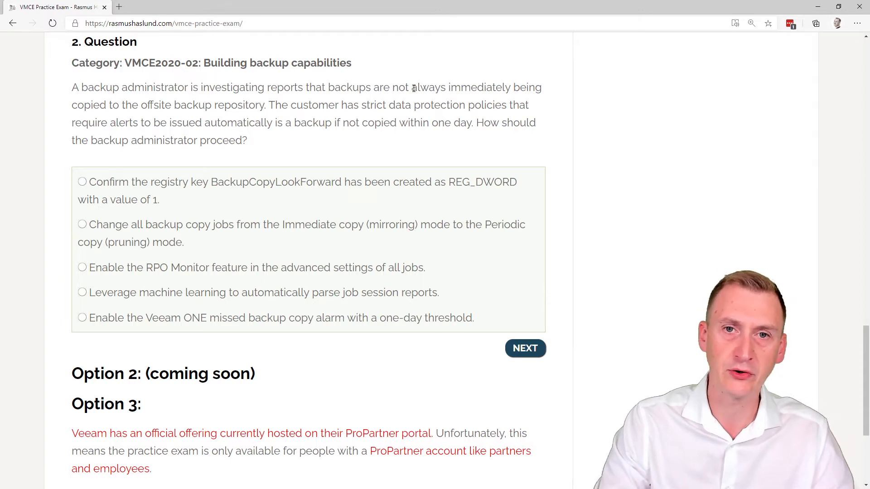
- Read question 2, highlighting the automatic-alerts-within-one-day requirement, then clear the highlight
double_click(479, 87)
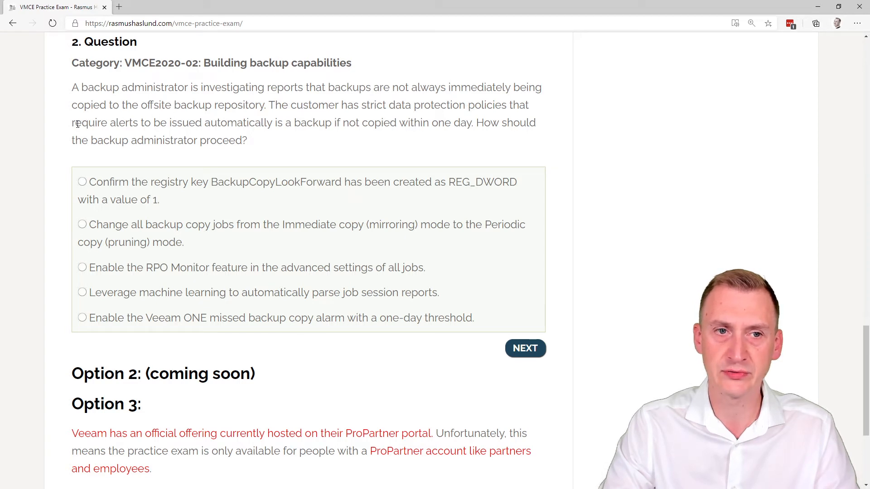
drag(72, 122, 283, 122)
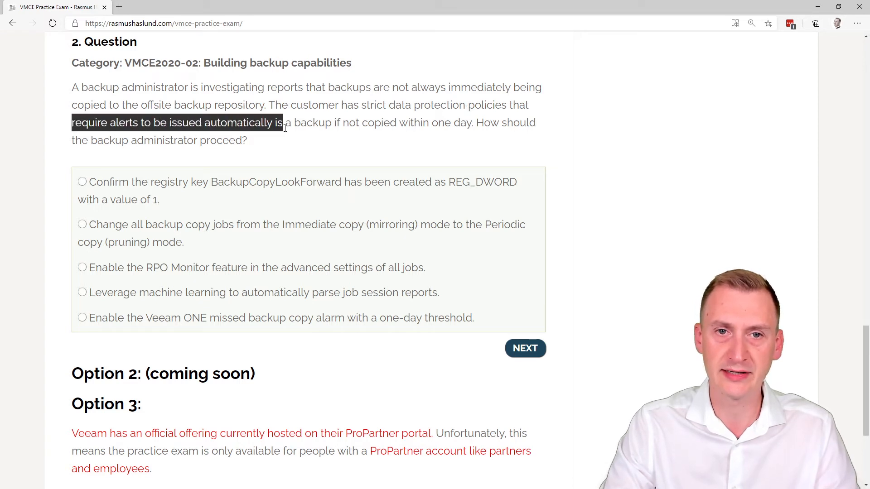
drag(283, 122, 471, 123)
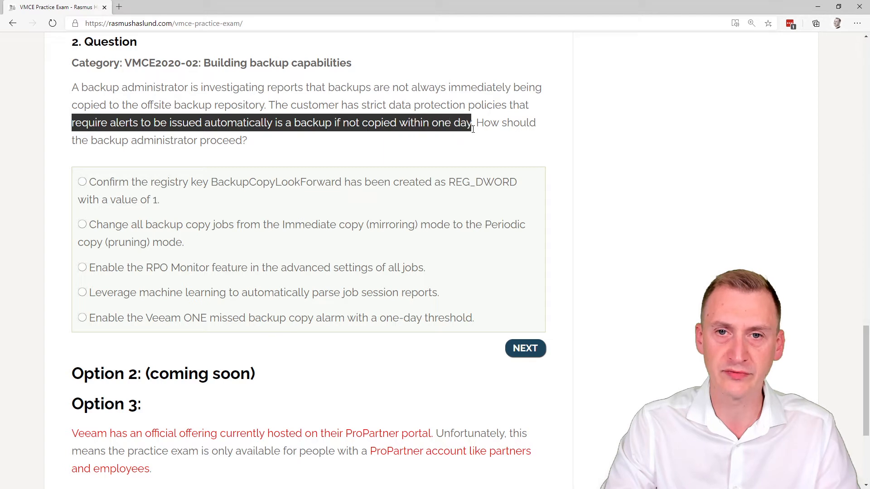
click(478, 122)
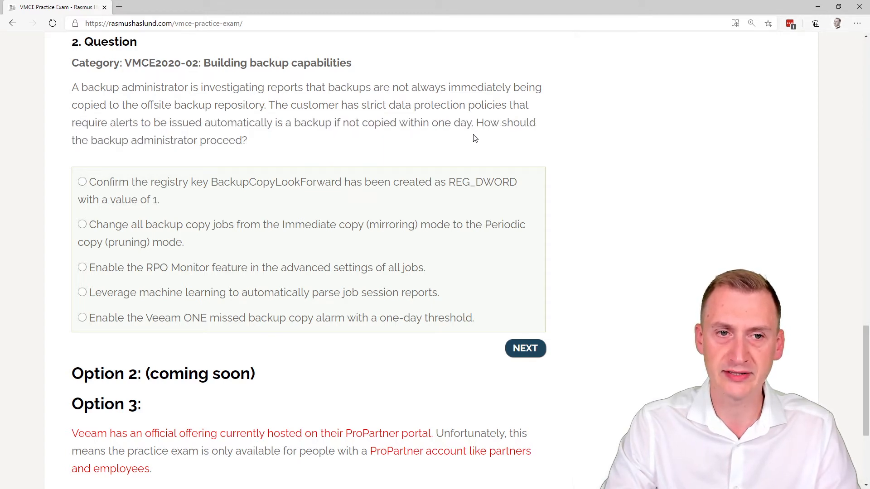
mouse_move(413, 136)
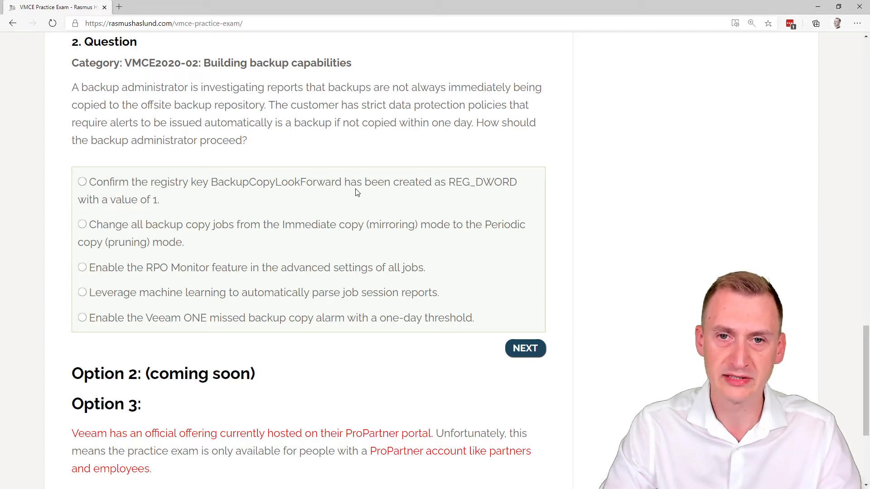
mouse_move(279, 191)
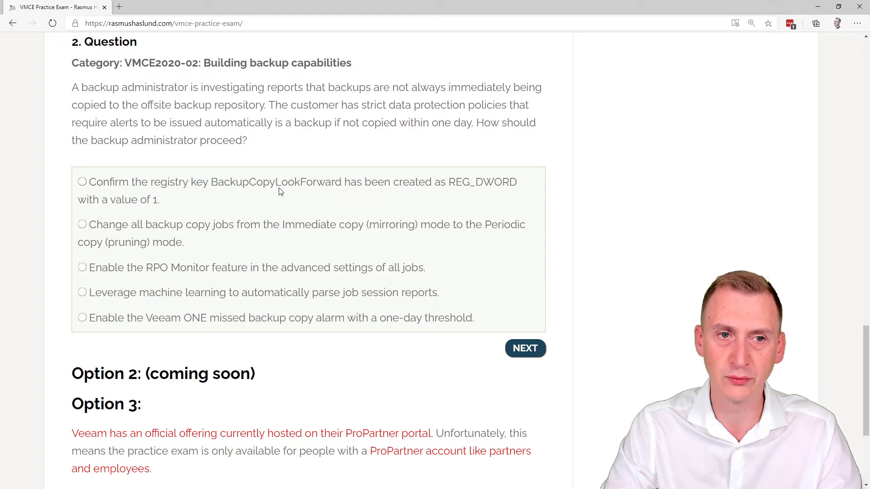
mouse_move(211, 186)
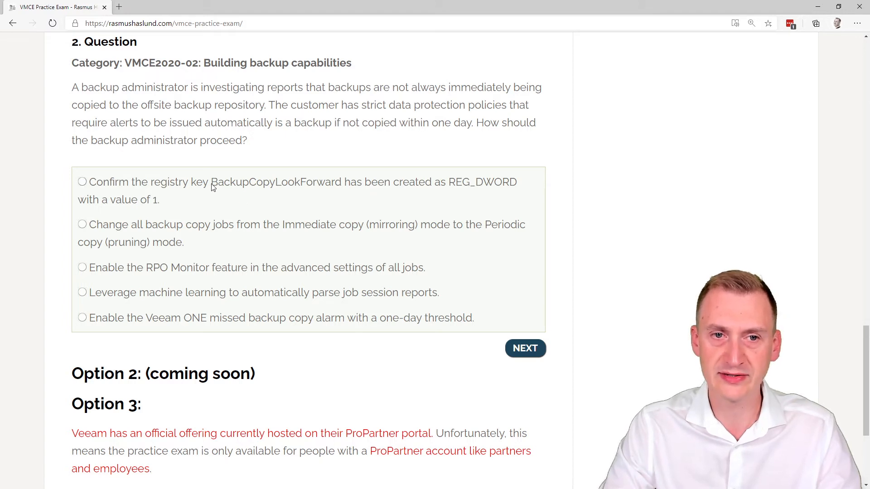
- Look up the BackupCopyLookForward registry key and open the deprecated Backup Copy Job best-practices article
double_click(276, 182)
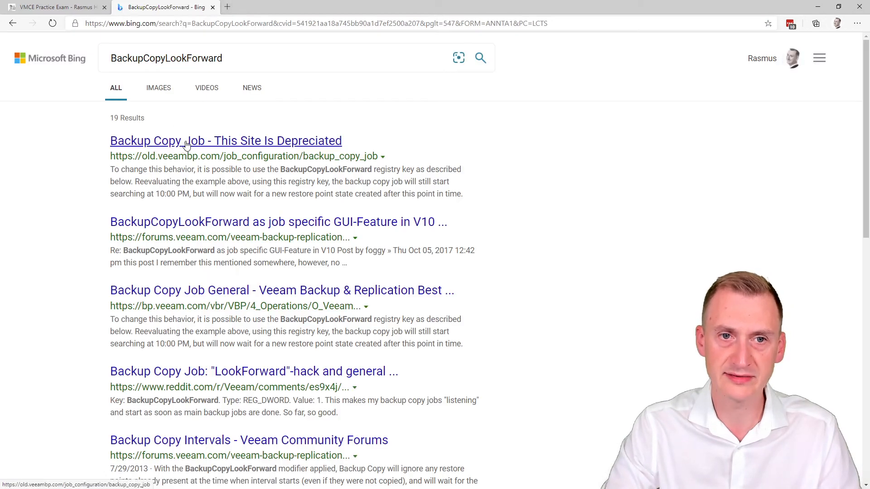
click(226, 140)
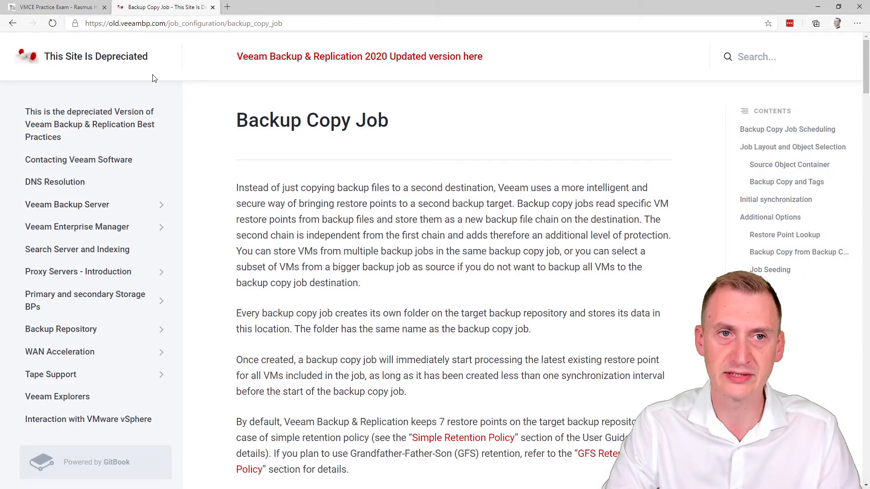
mouse_move(230, 106)
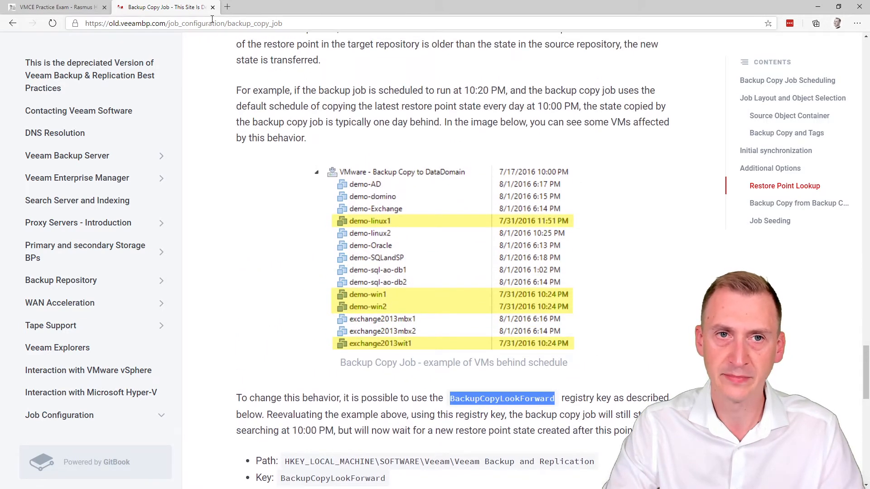
- Back in the exam, choose the Periodic copy (pruning) mode answer for question 2
click(52, 7)
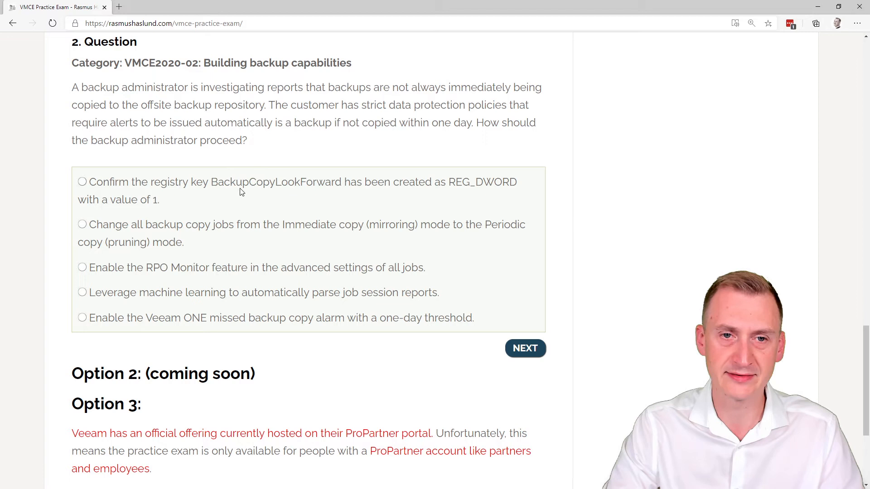
mouse_move(188, 196)
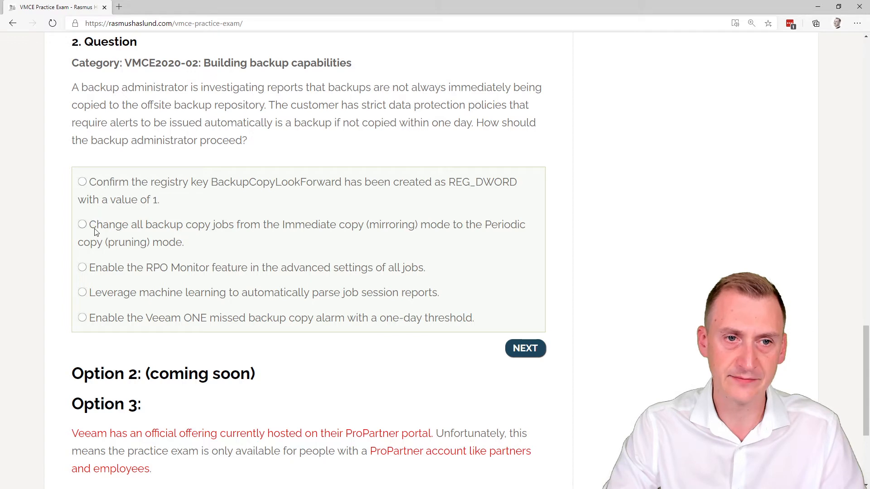
click(82, 224)
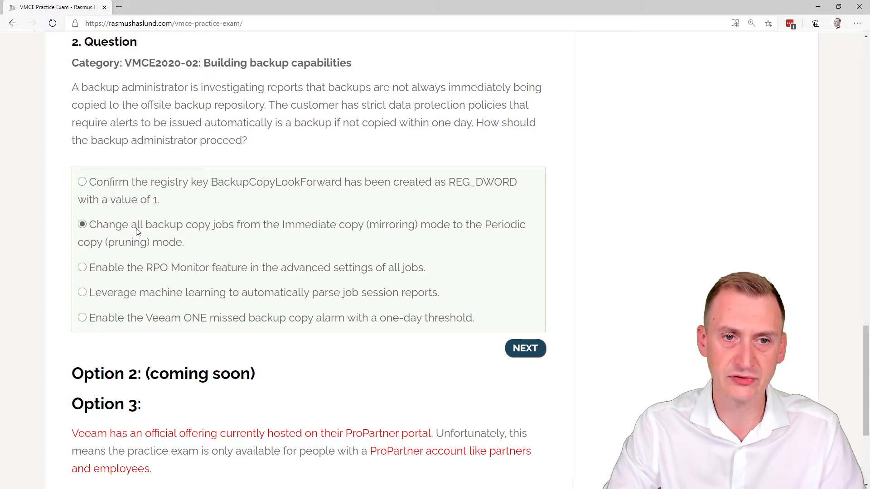
mouse_move(272, 230)
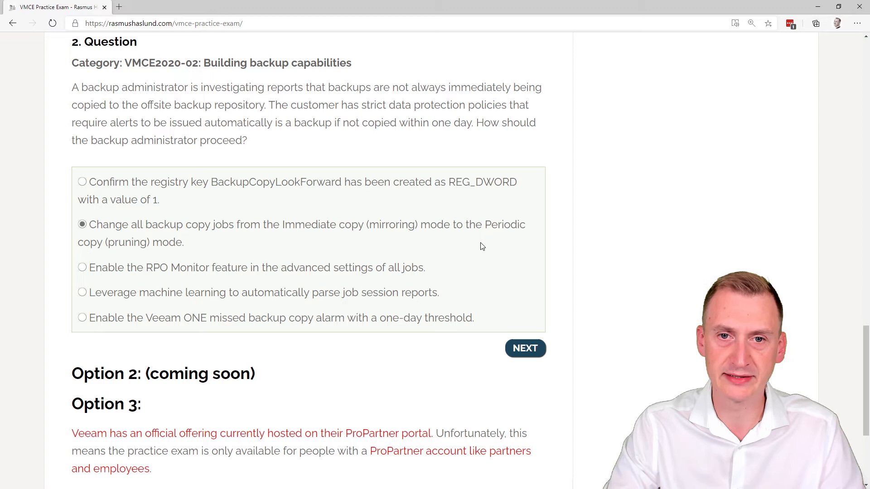
mouse_move(460, 240)
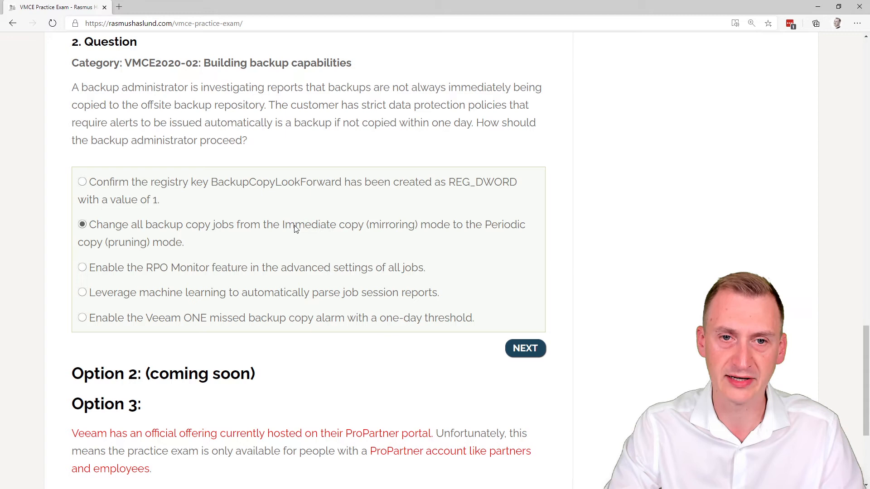
mouse_move(418, 229)
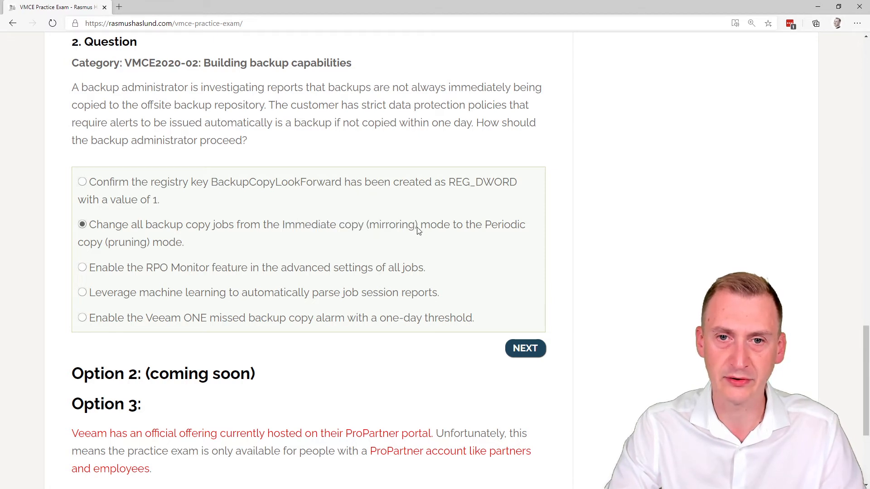
- Select text from an answer option and switch question 2 to the RPO Monitor answer
drag(483, 225, 184, 242)
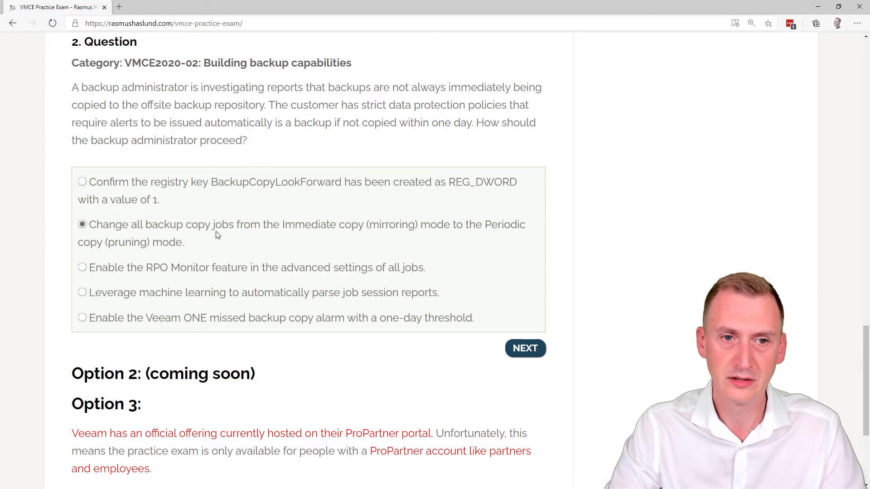
click(82, 267)
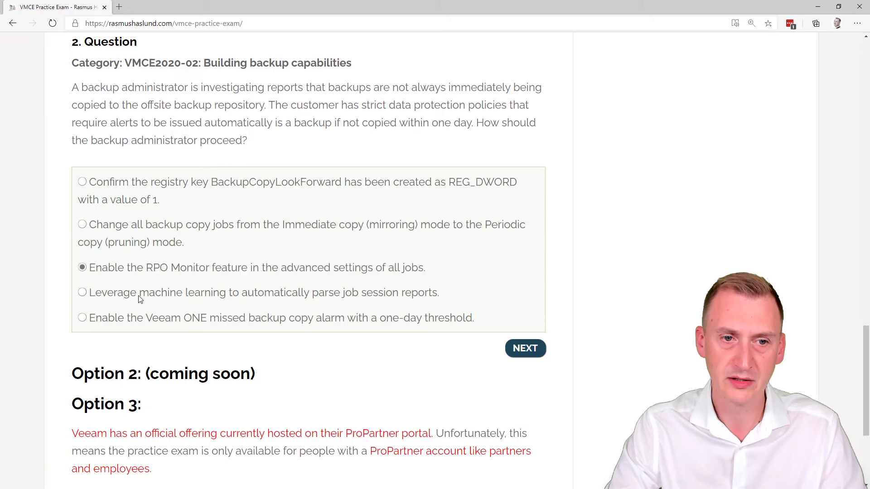
- Try the machine learning answer, then choose the Veeam ONE missed backup copy alarm answer and select its wording
click(82, 293)
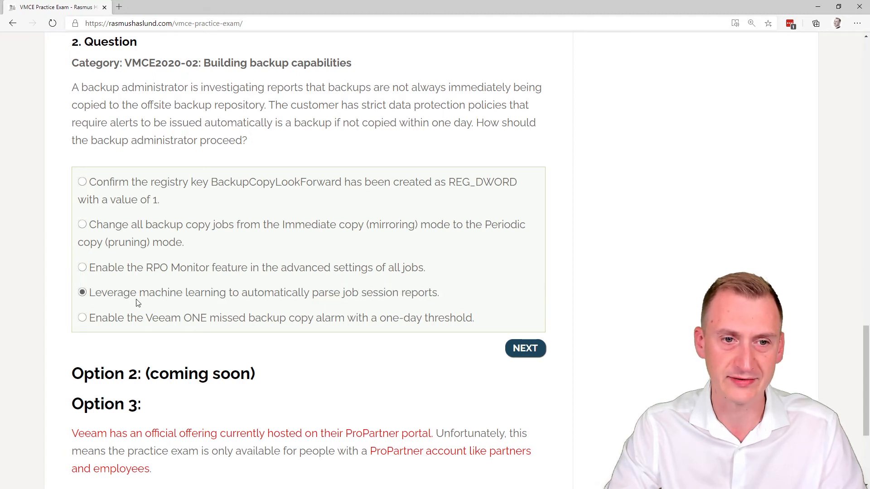
click(81, 317)
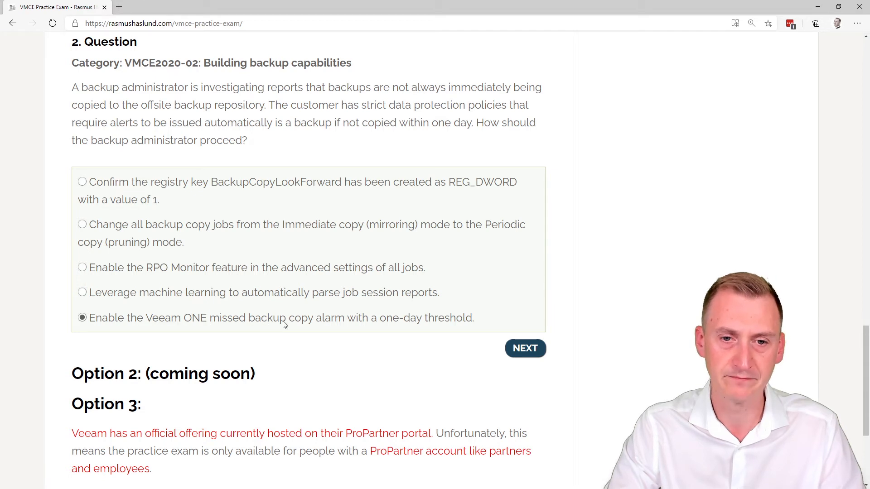
double_click(328, 318)
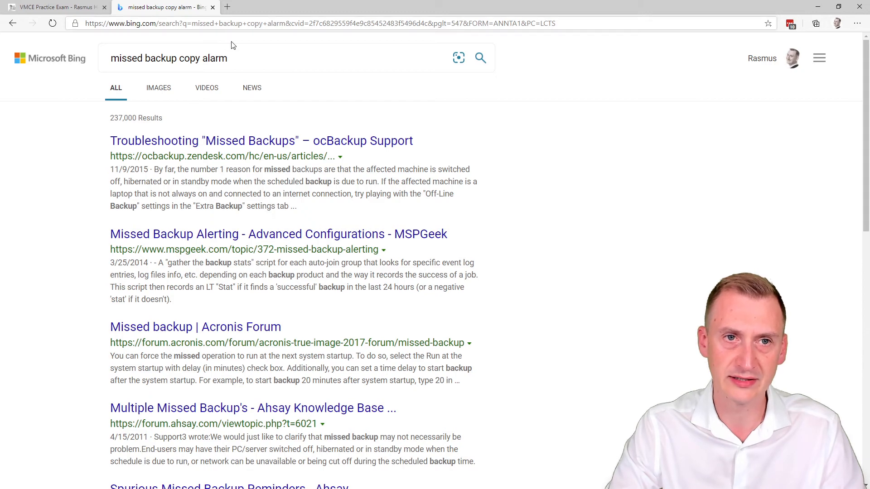
- Search Bing for 'veeam one missed backup copy alarm', open the Veeam ONE Alarms Guide, and return to the exam
text(veeam one)
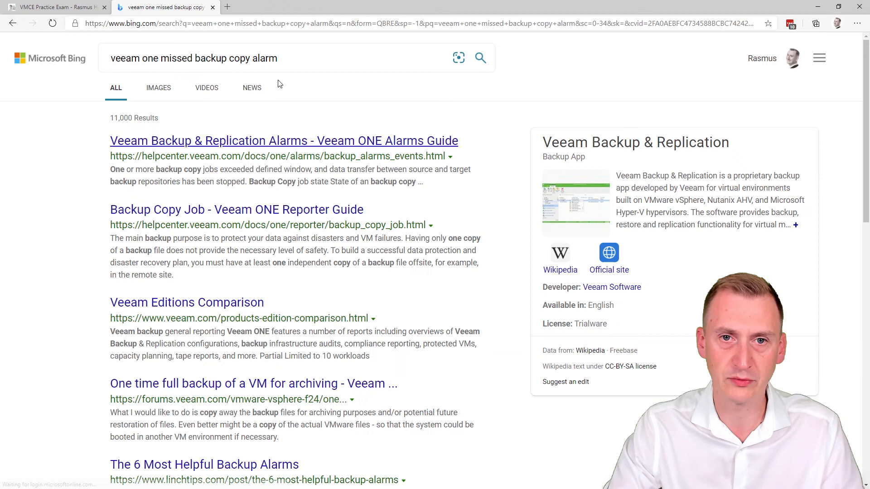
mouse_move(298, 144)
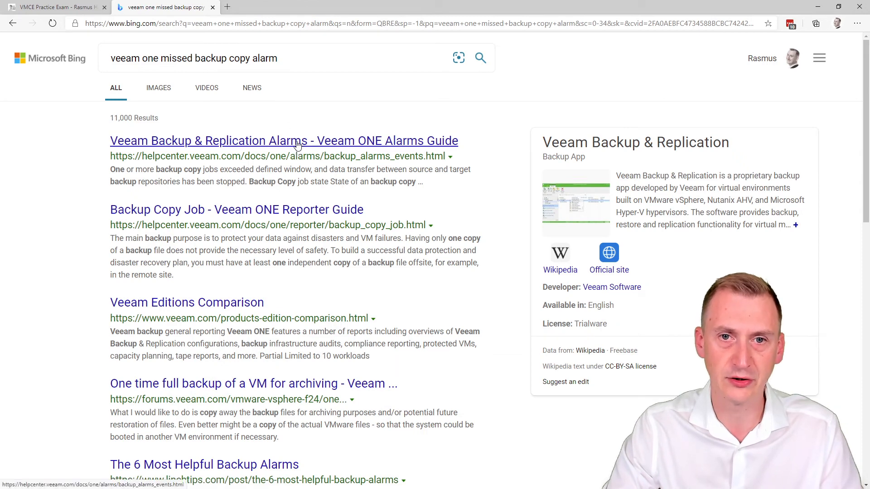
click(283, 141)
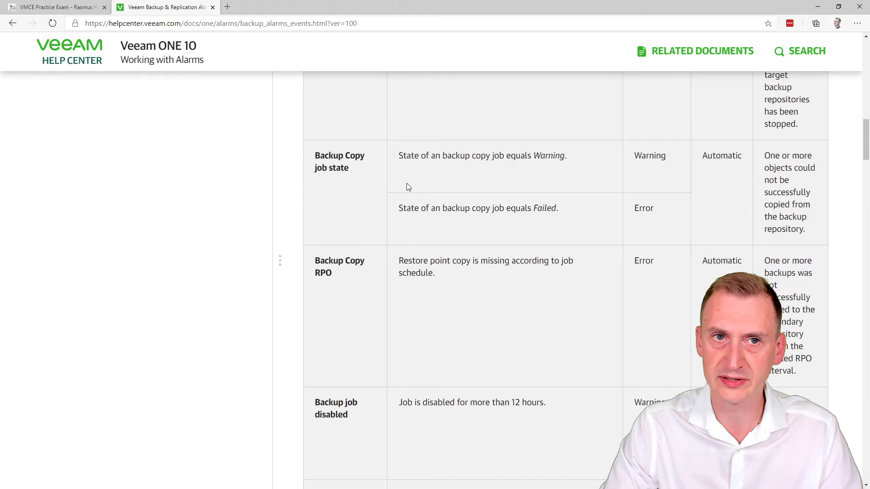
click(53, 6)
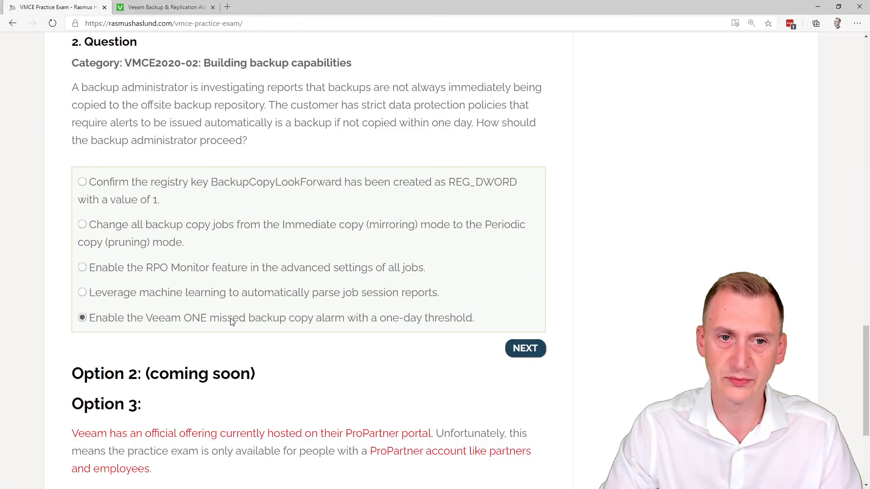
- Search Bing for 'veeam help center RPO Monitor' and open the RPO Monitor Settings help page
click(81, 268)
text(h)
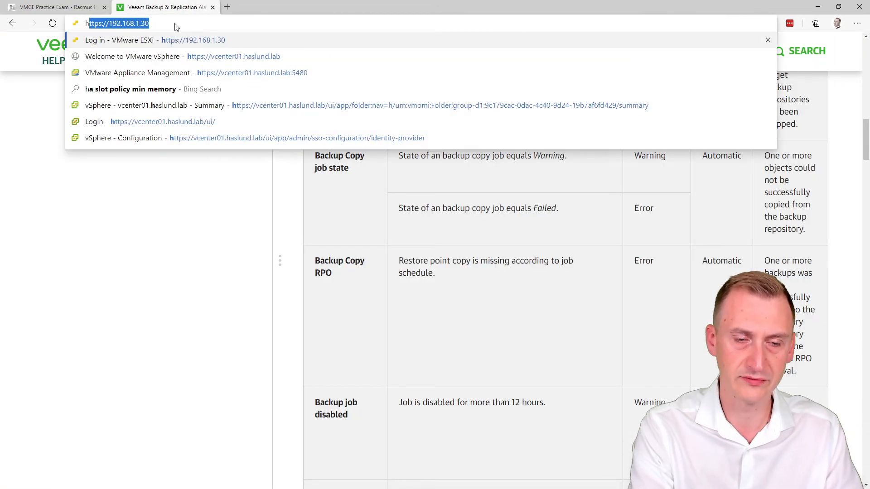
text(veeam help ce)
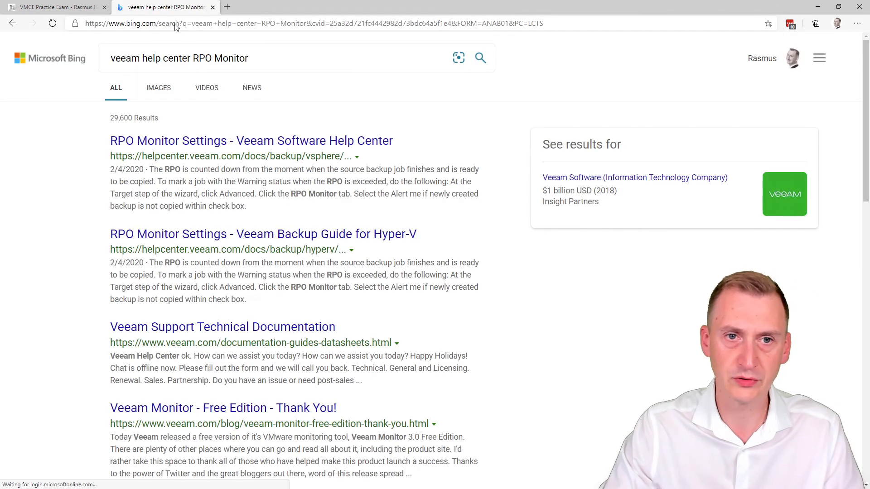
click(251, 140)
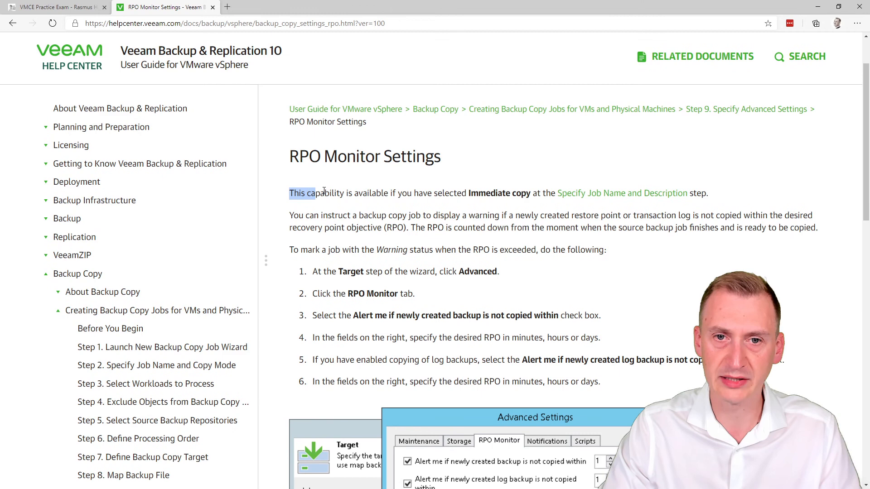
- Highlight the Immediate copy requirement sentence and scroll to the Advanced Settings one-day alert screenshot
drag(313, 193, 530, 193)
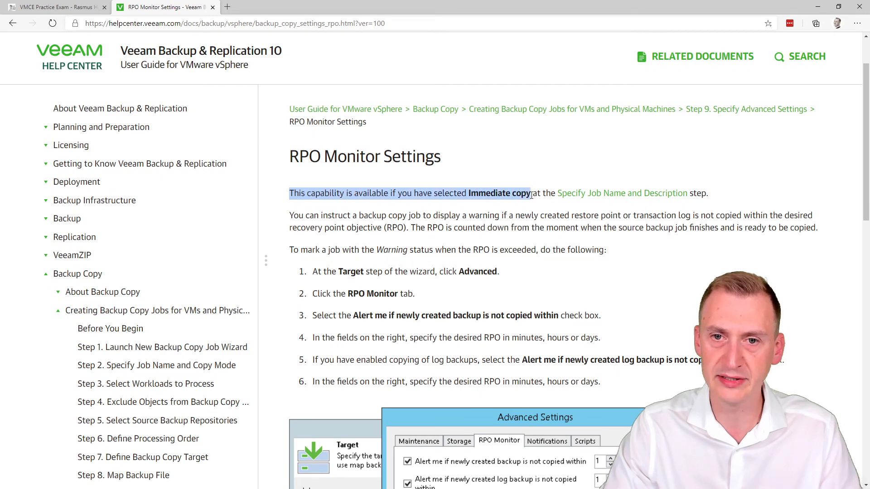
scroll(down, 3)
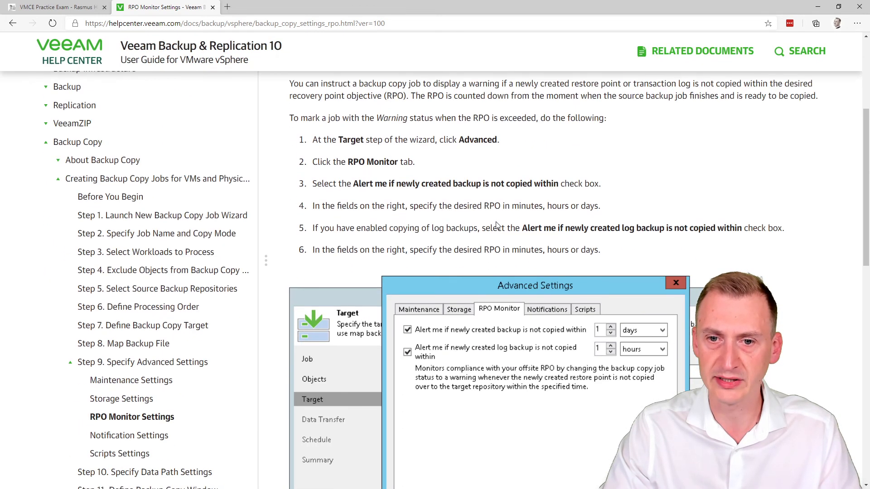
scroll(down, 3)
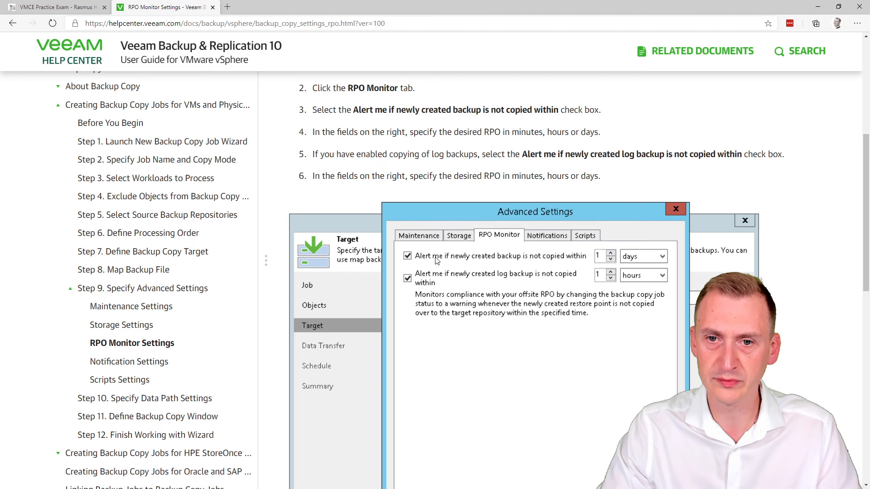
mouse_move(502, 263)
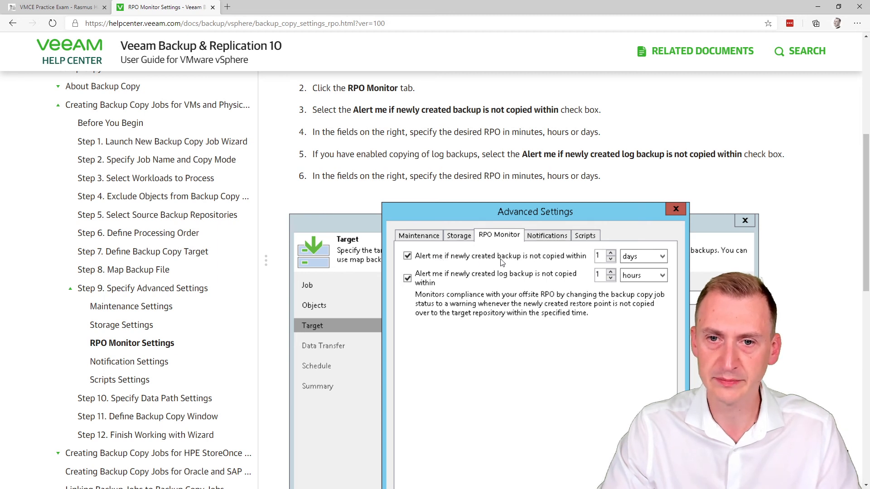
mouse_move(611, 264)
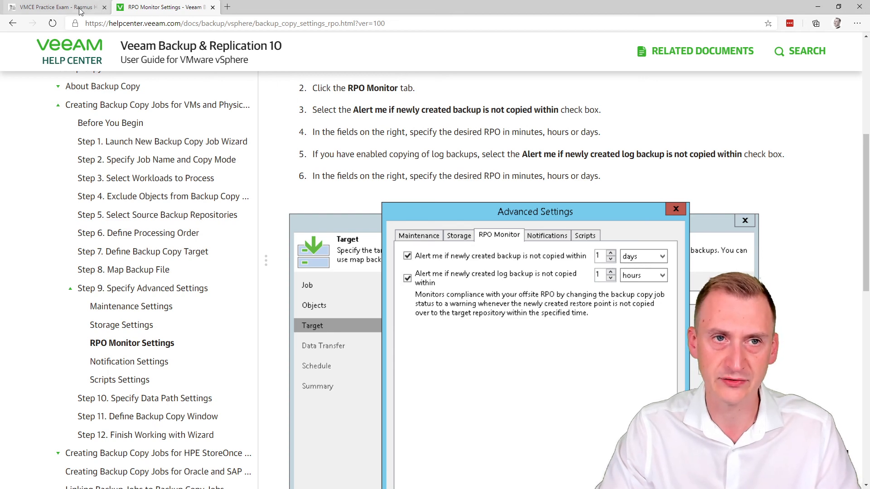
- Return to the exam with 'Enable the RPO Monitor feature' as the chosen answer for question 2
click(52, 7)
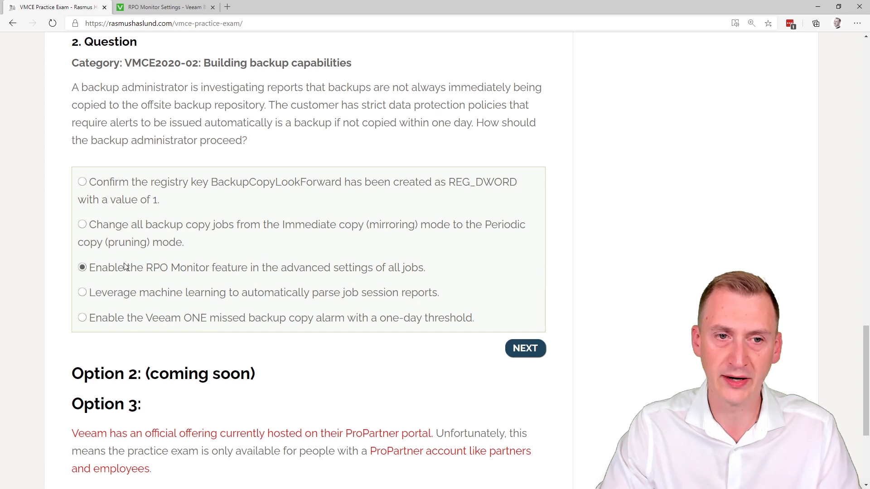
mouse_move(536, 267)
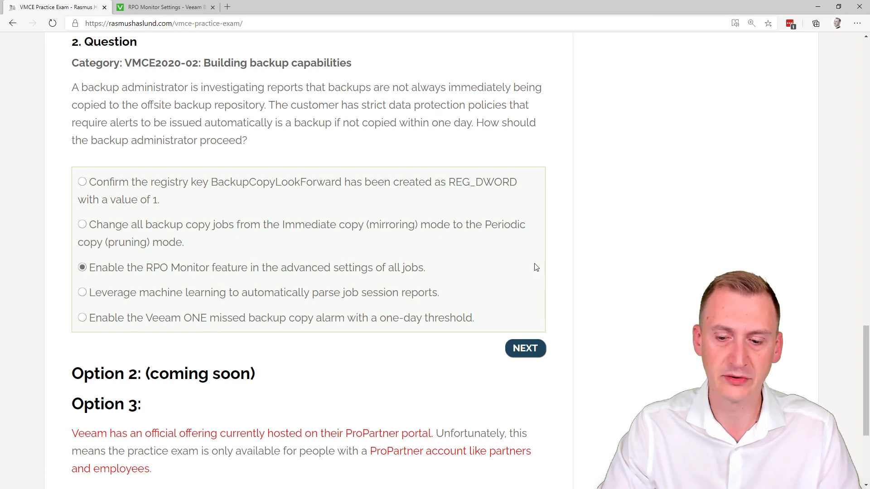